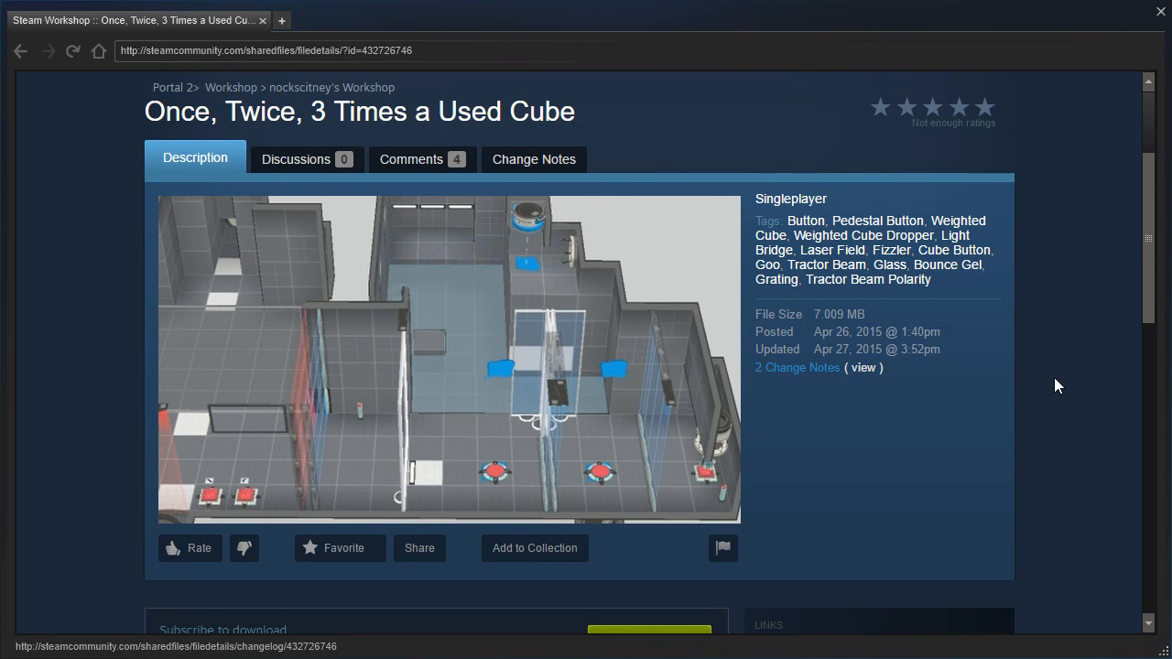
mouse_move(110, 277)
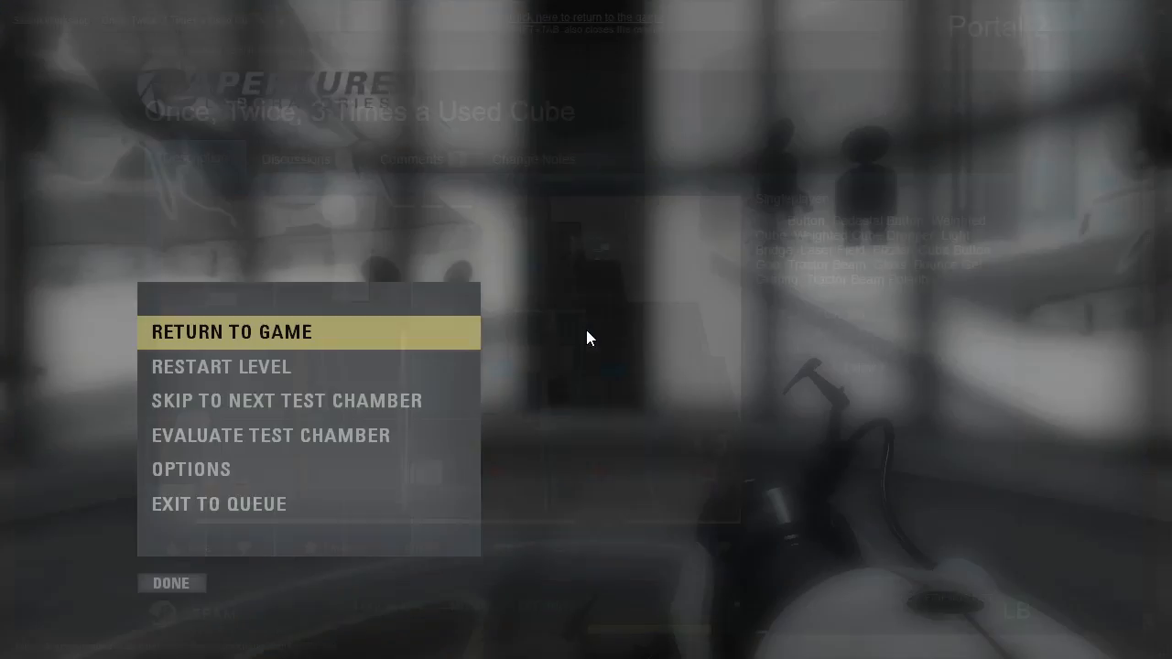
Step: Resume the test chamber and fire a portal at the surface ahead
left_click(232, 332)
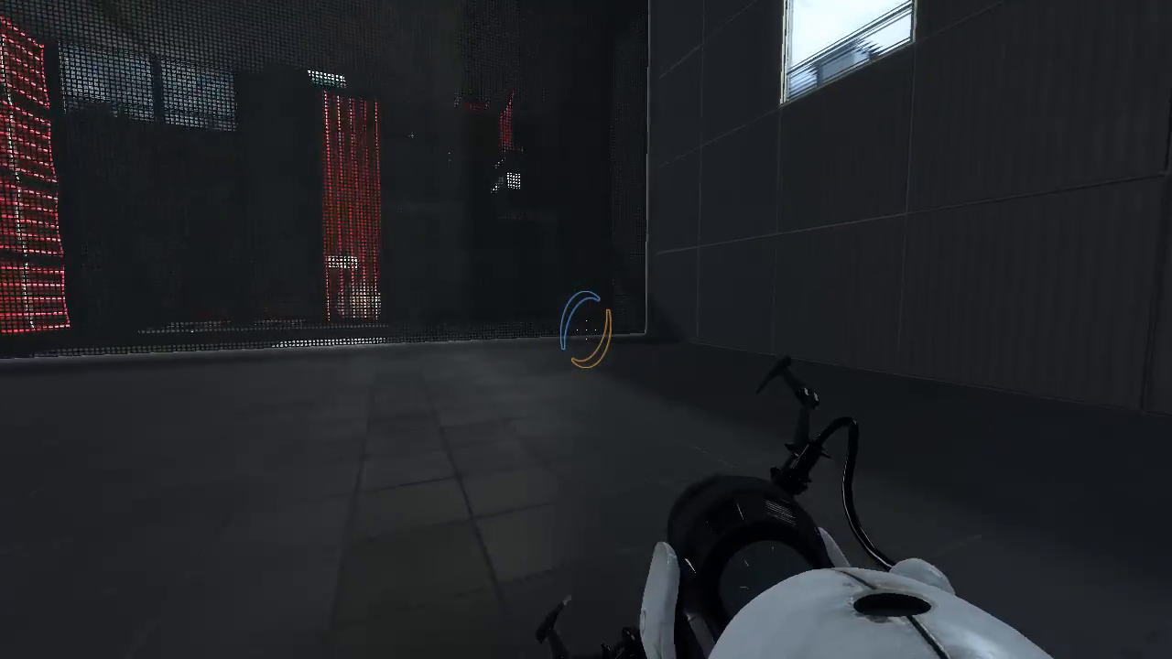
left_click(586, 330)
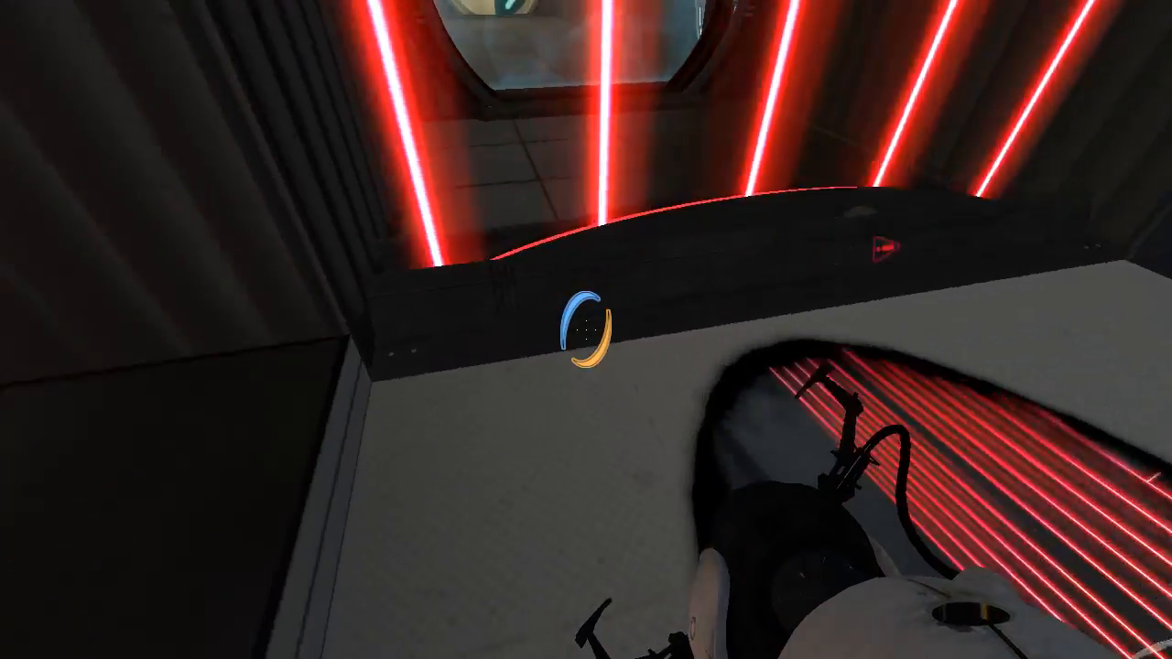
Step: Fire a portal near the laser field and an orange portal onto the white panel
left_click(586, 329)
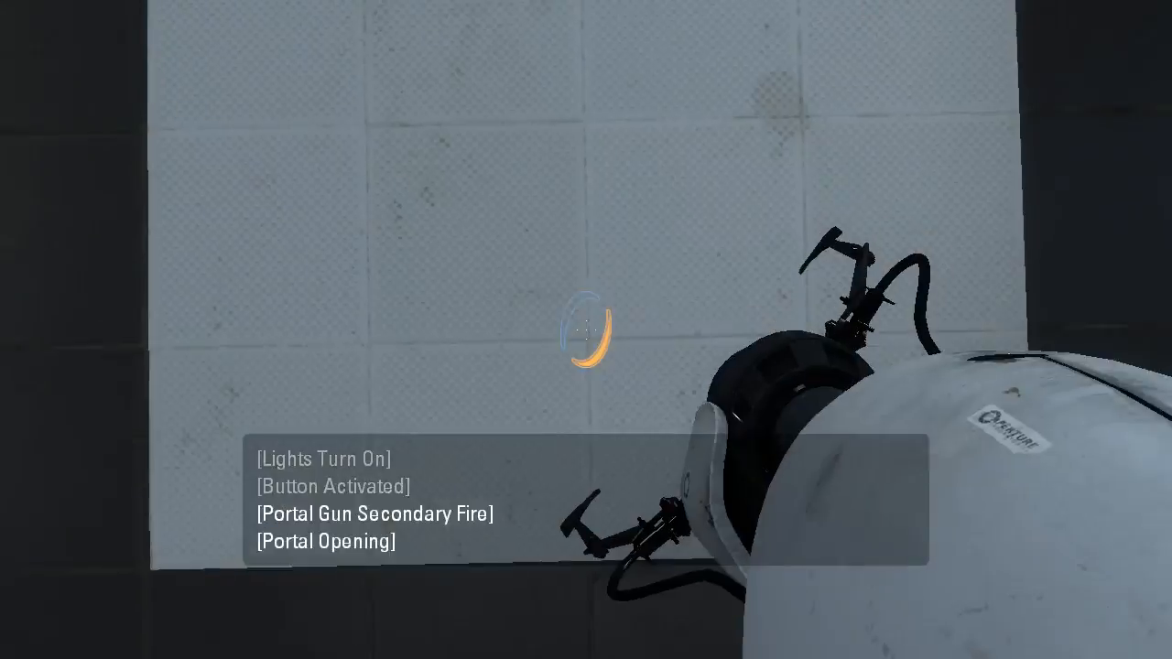
left_click(586, 330)
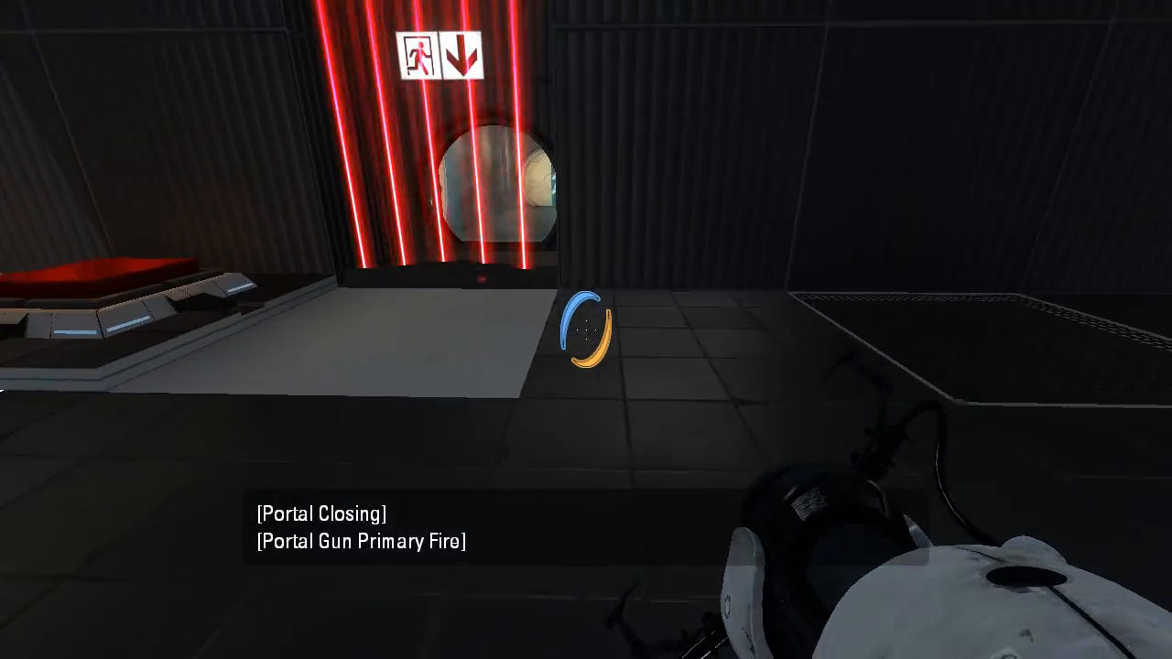
Step: Place a portal near the laser-lined exit area
right_click(586, 330)
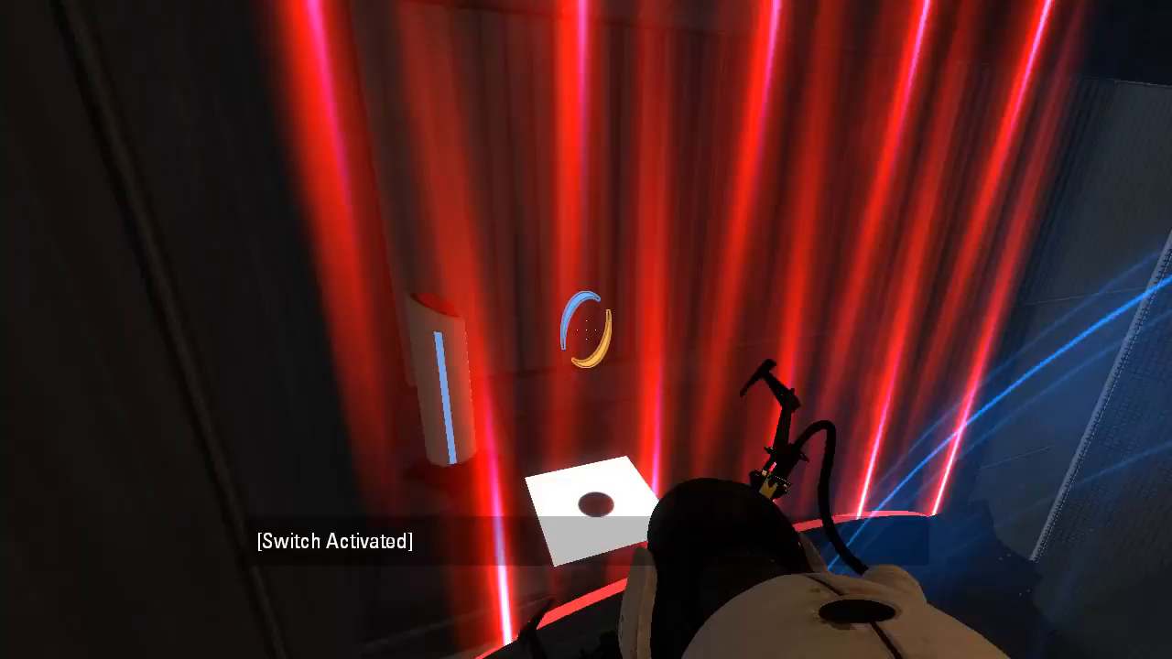
mouse_move(586, 329)
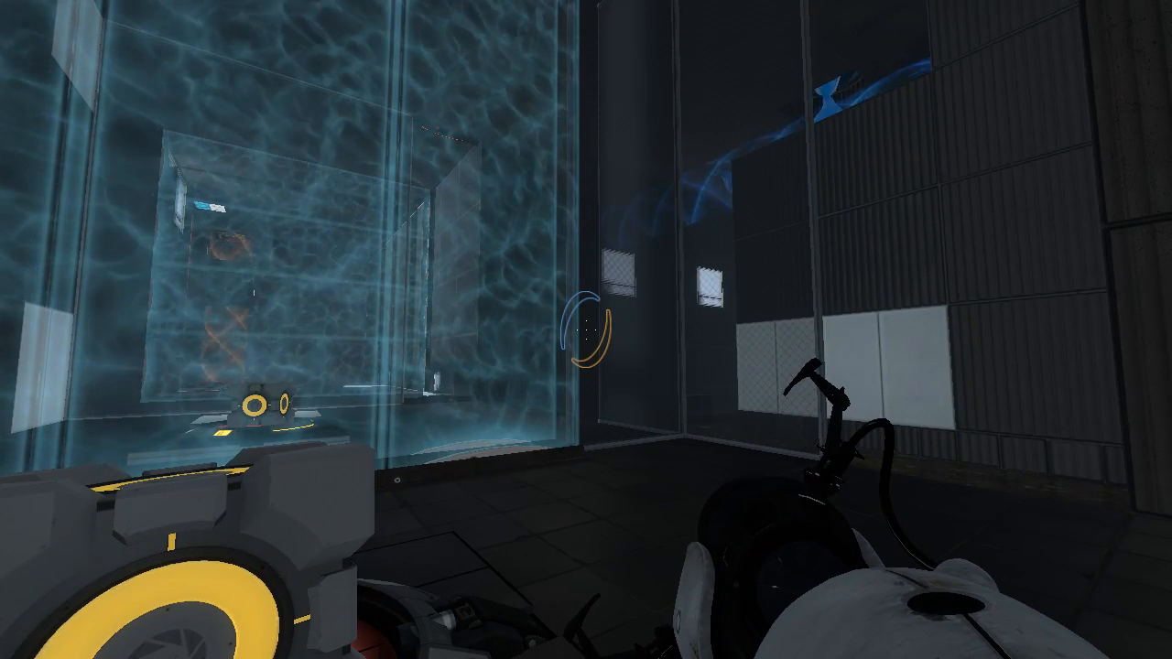
mouse_move(586, 329)
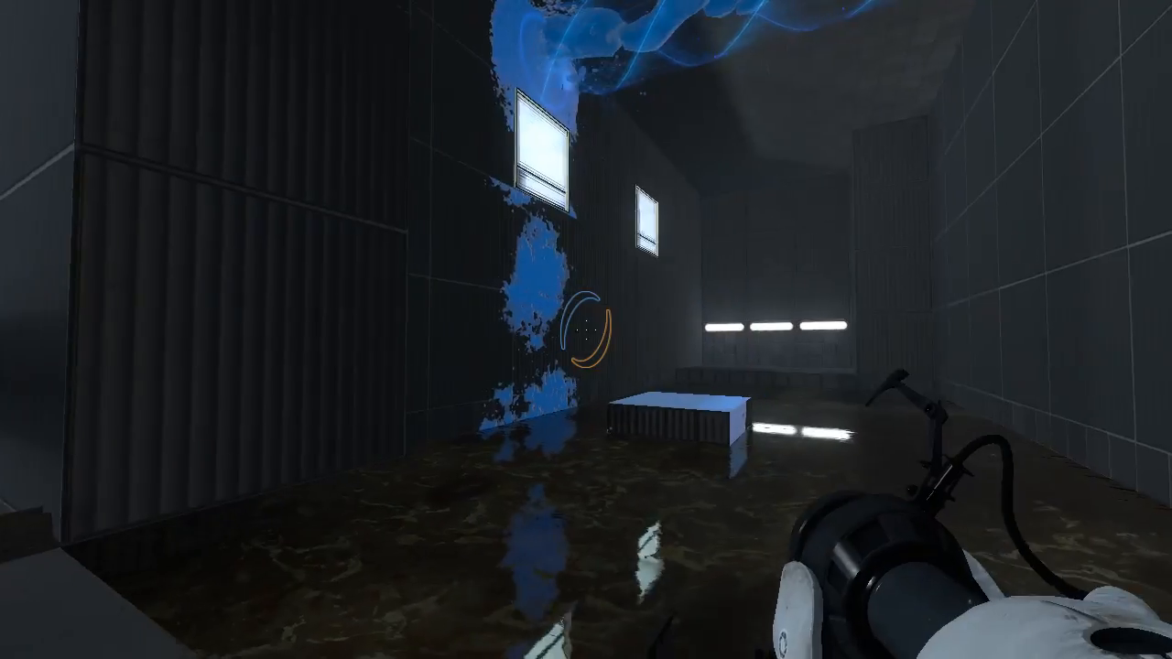
Step: Shoot portals onto the wall ahead and two white wall panels to leave the gel room
left_click(586, 330)
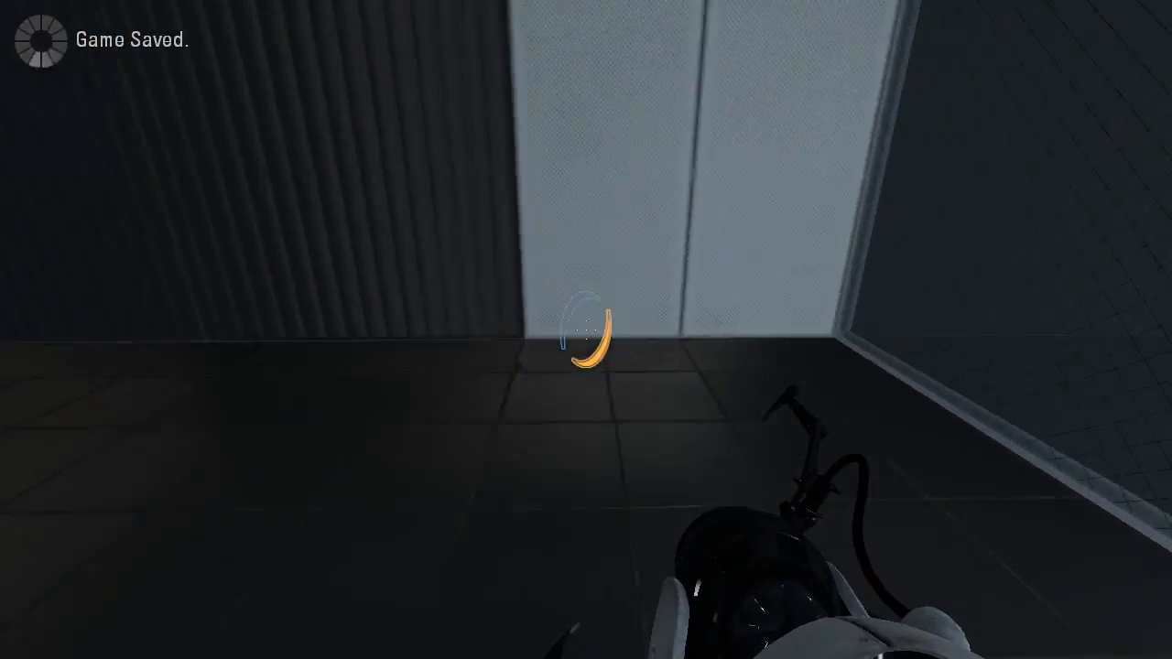
left_click(586, 329)
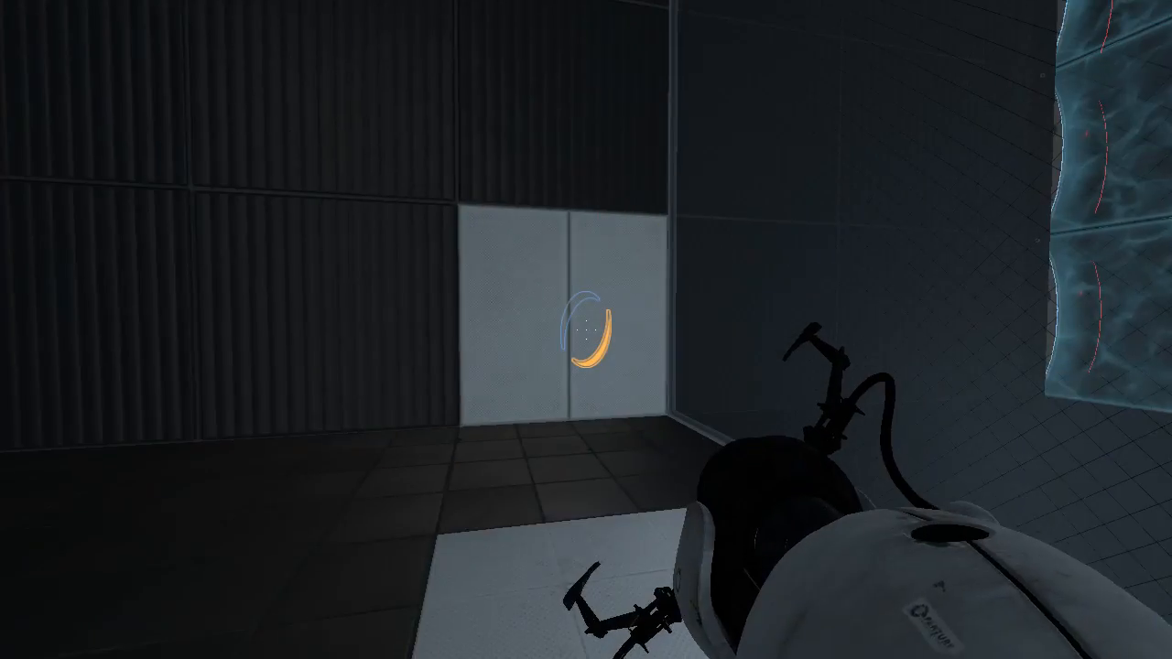
left_click(585, 329)
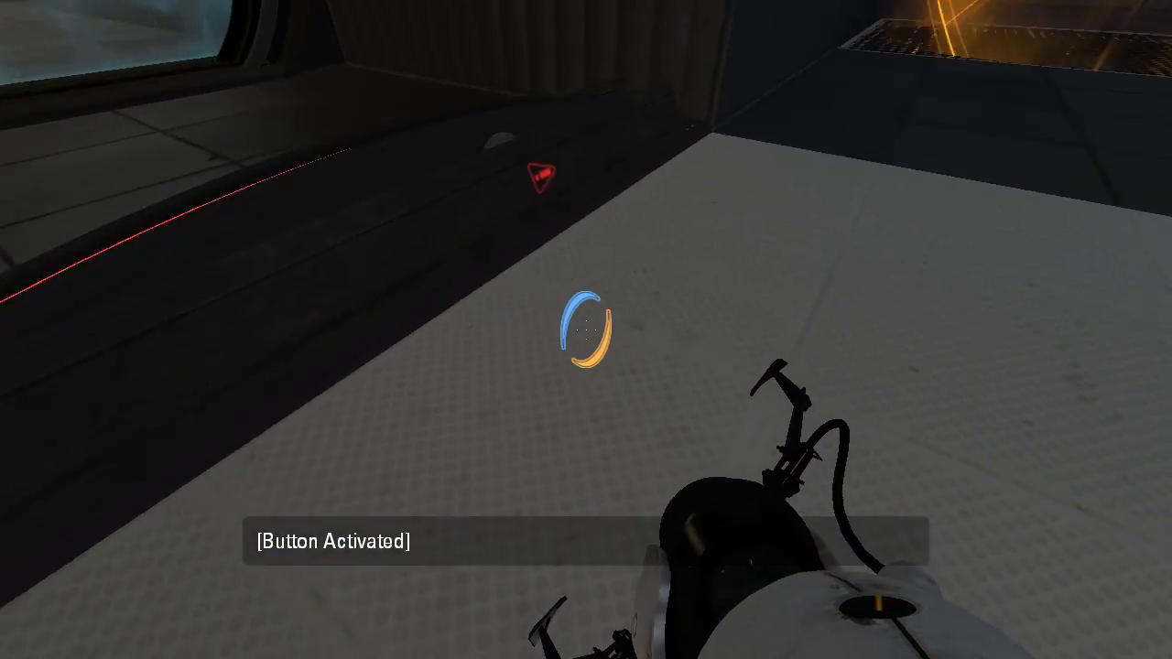
Step: Fire a portal at the wall beside the ledge
left_click(586, 330)
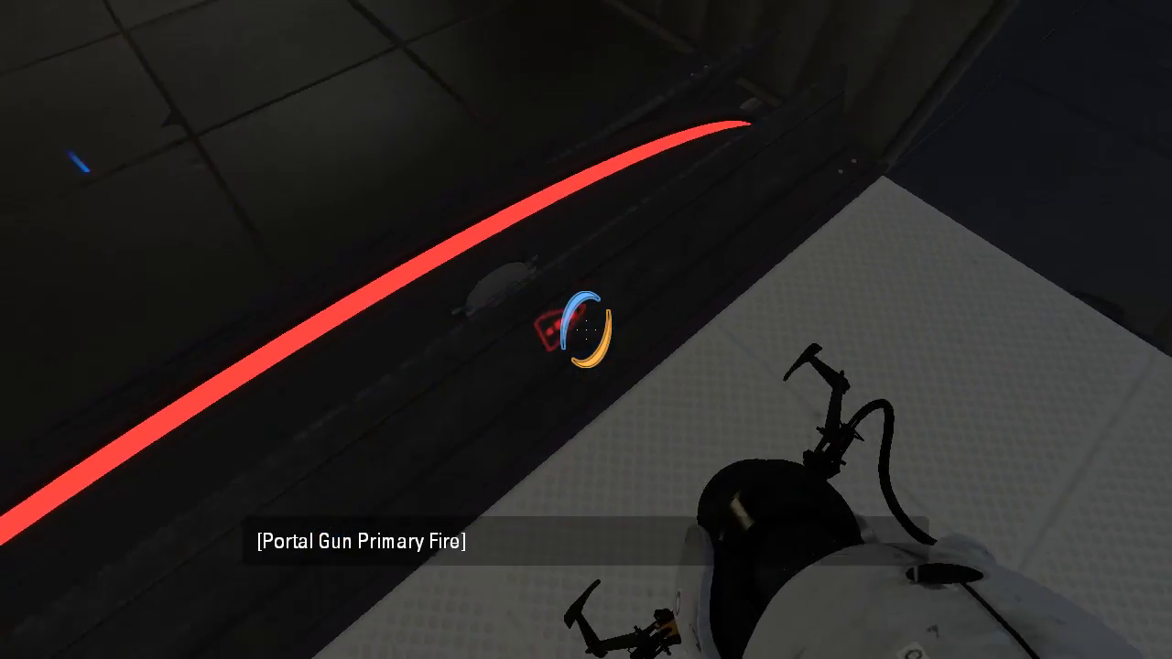